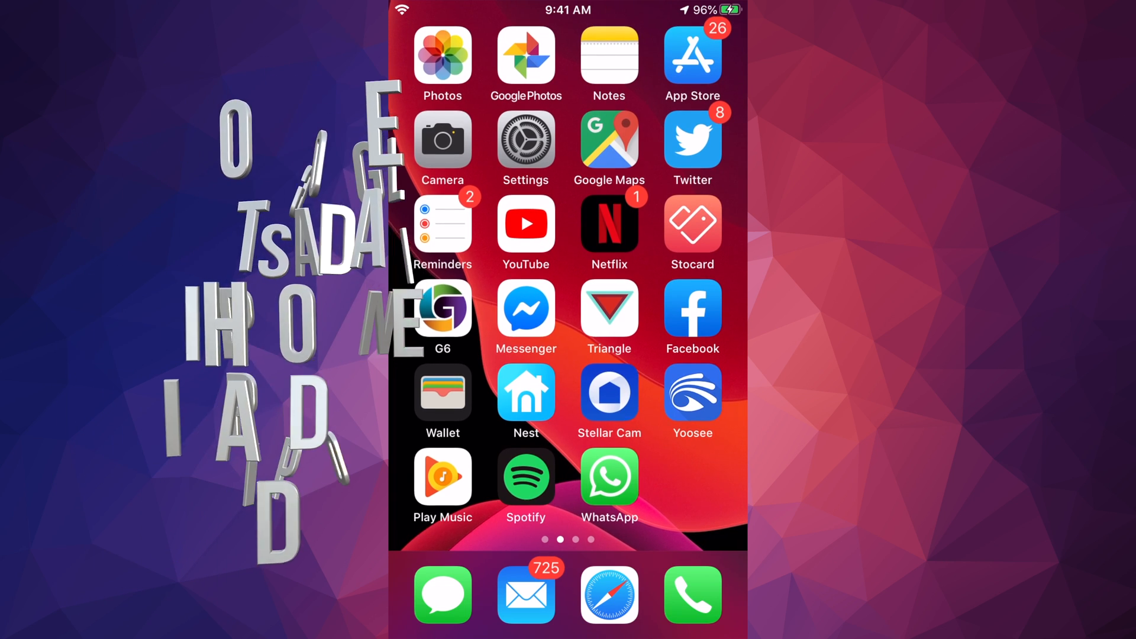
# - Launch the App Store from the Home Screen and switch to its Search page
pyautogui.click(691, 57)
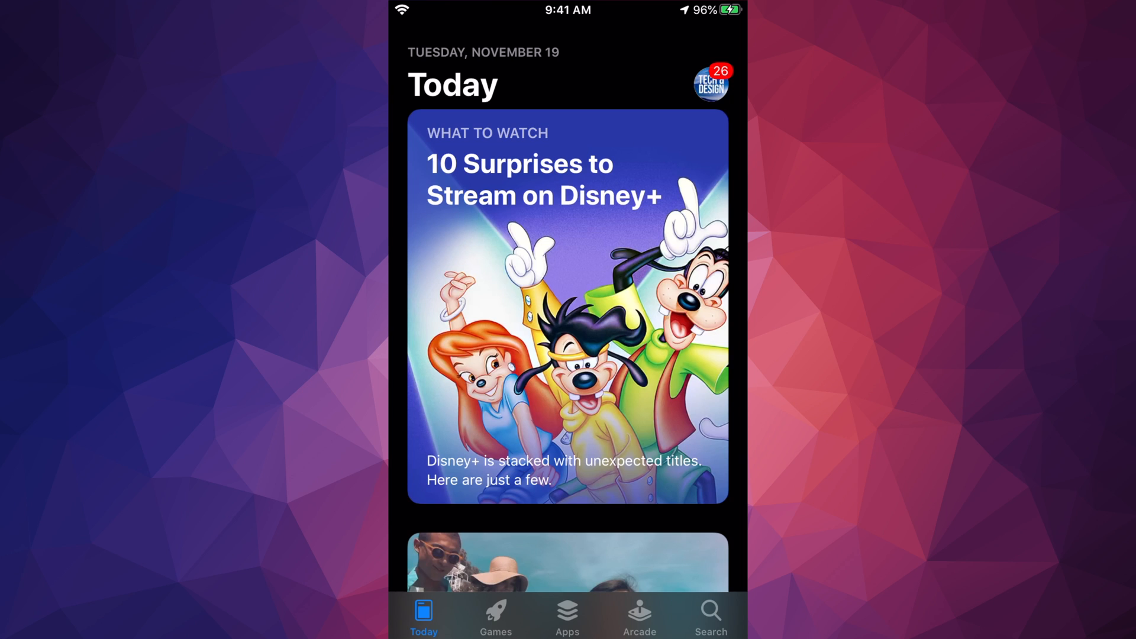
pyautogui.click(708, 616)
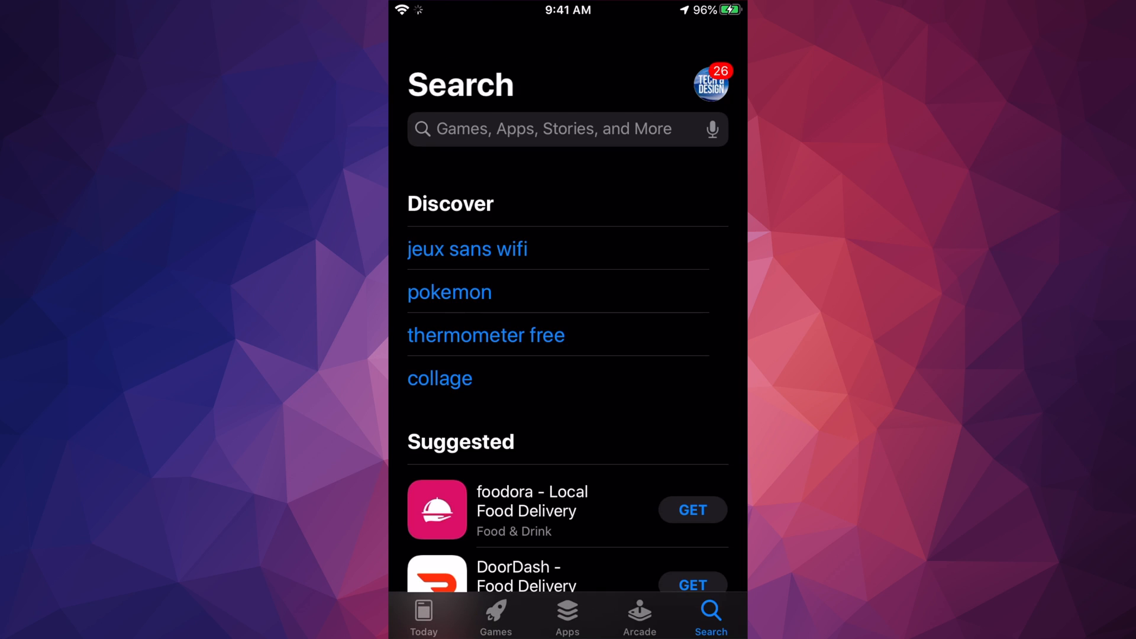
# - Search the App Store for 'Stadia' and open the Google Stadia app page
pyautogui.click(565, 129)
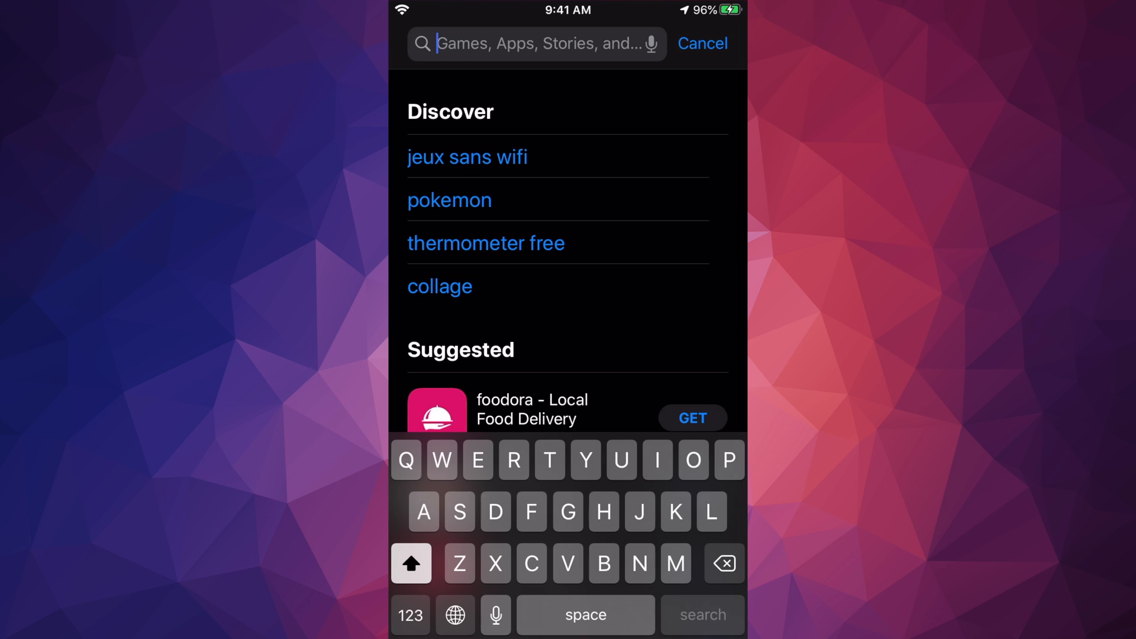
pyautogui.write('Stadia')
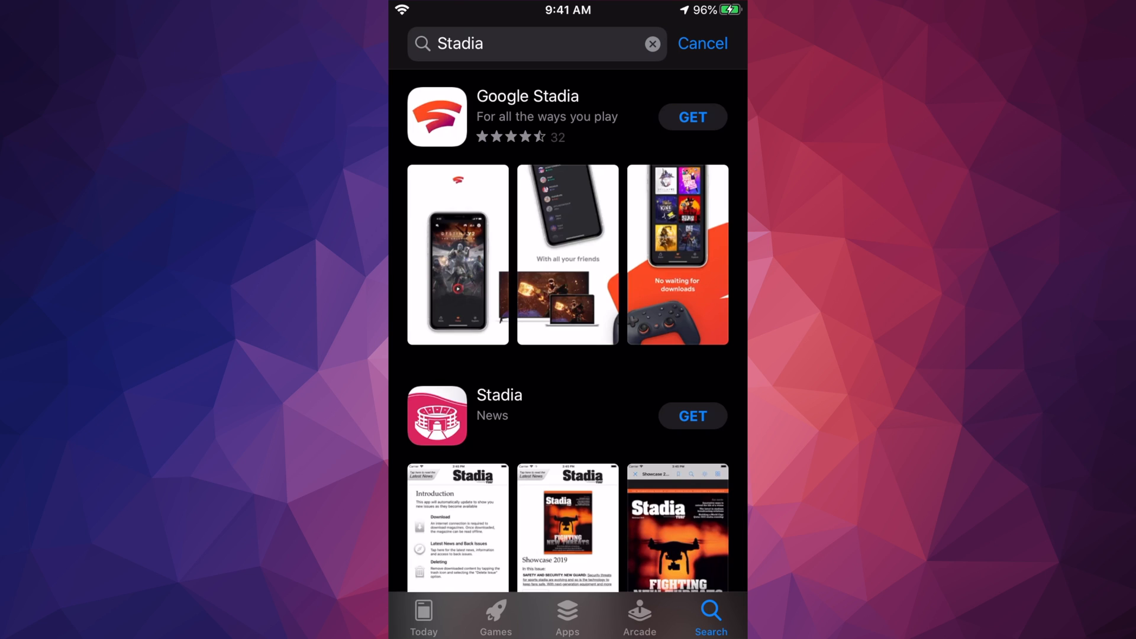
pyautogui.click(526, 116)
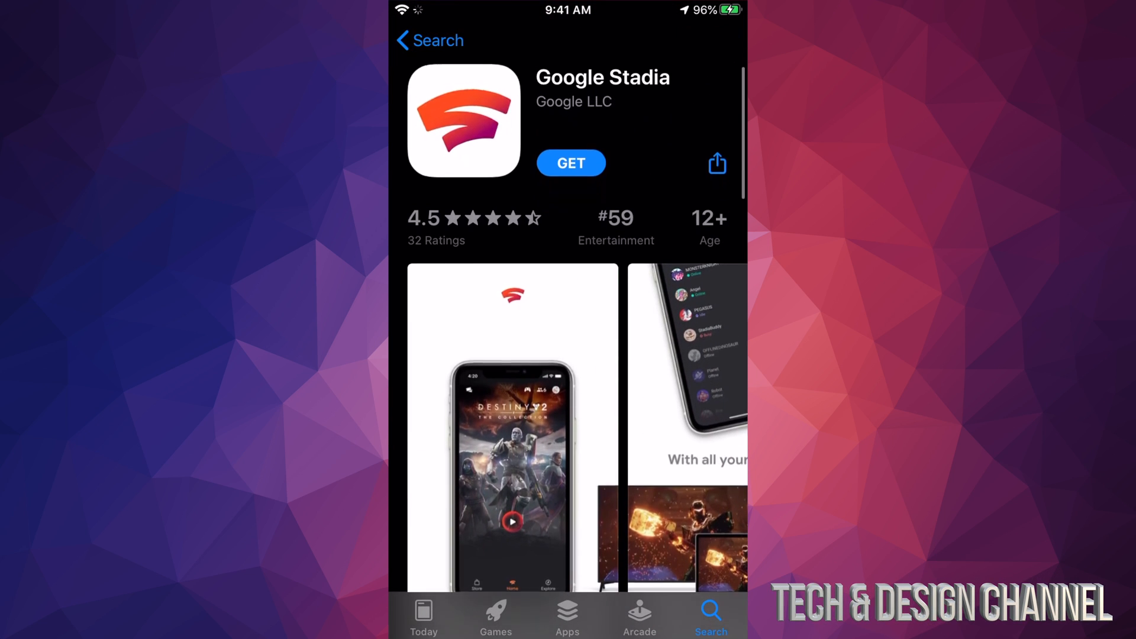
# - Get Google Stadia and confirm the download, then browse the app page
pyautogui.click(570, 162)
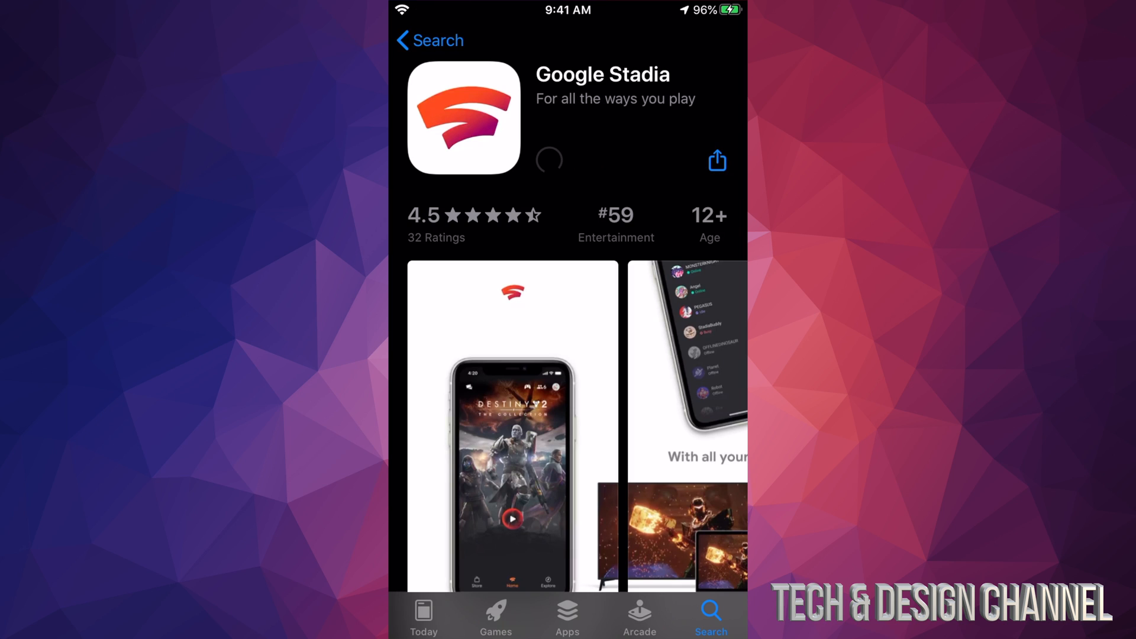
pyautogui.click(549, 159)
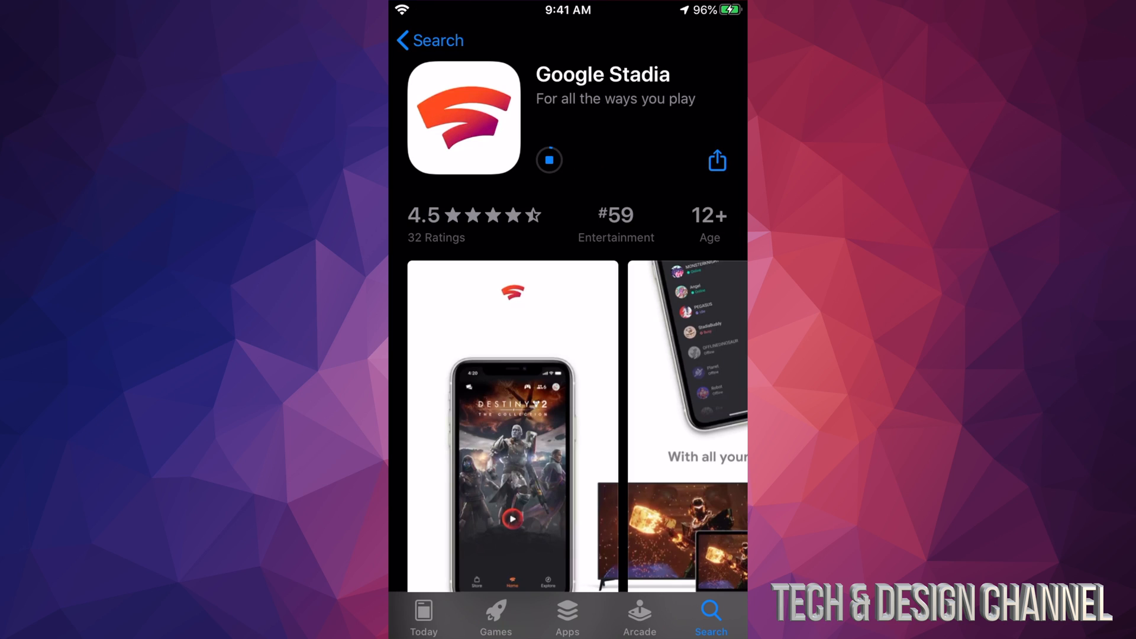
pyautogui.scroll(-3)
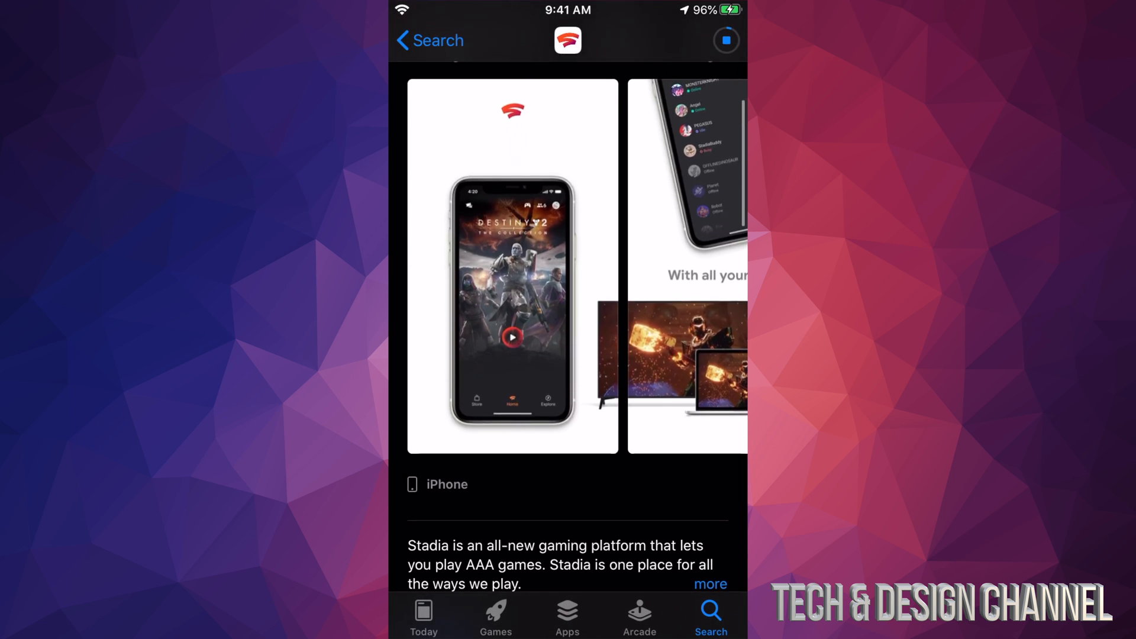
pyautogui.scroll(-3)
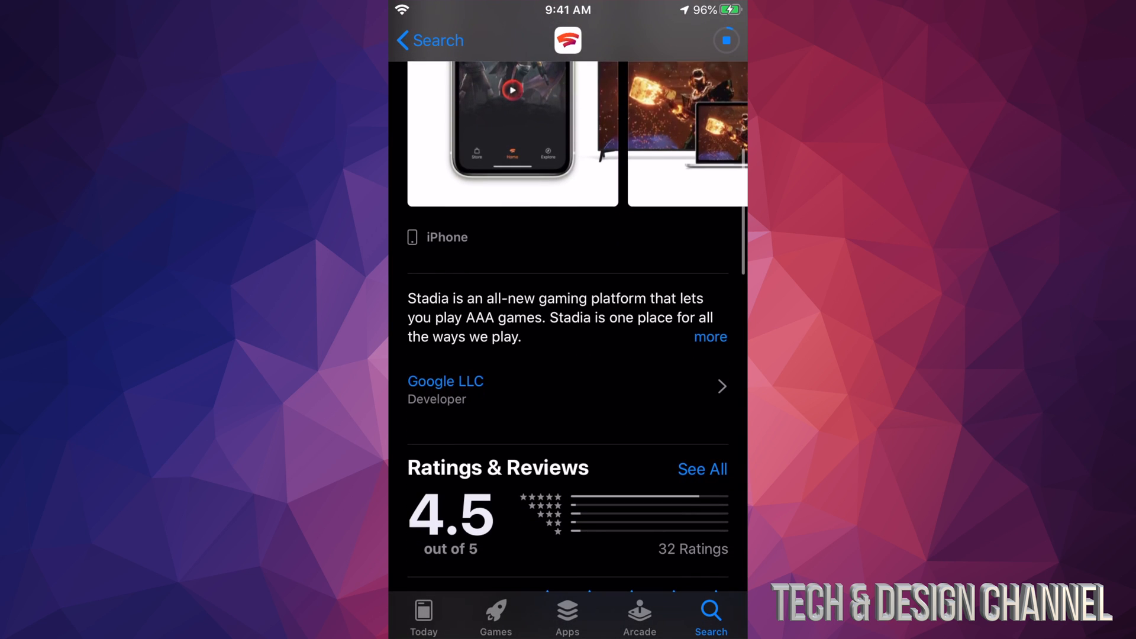
pyautogui.scroll(3)
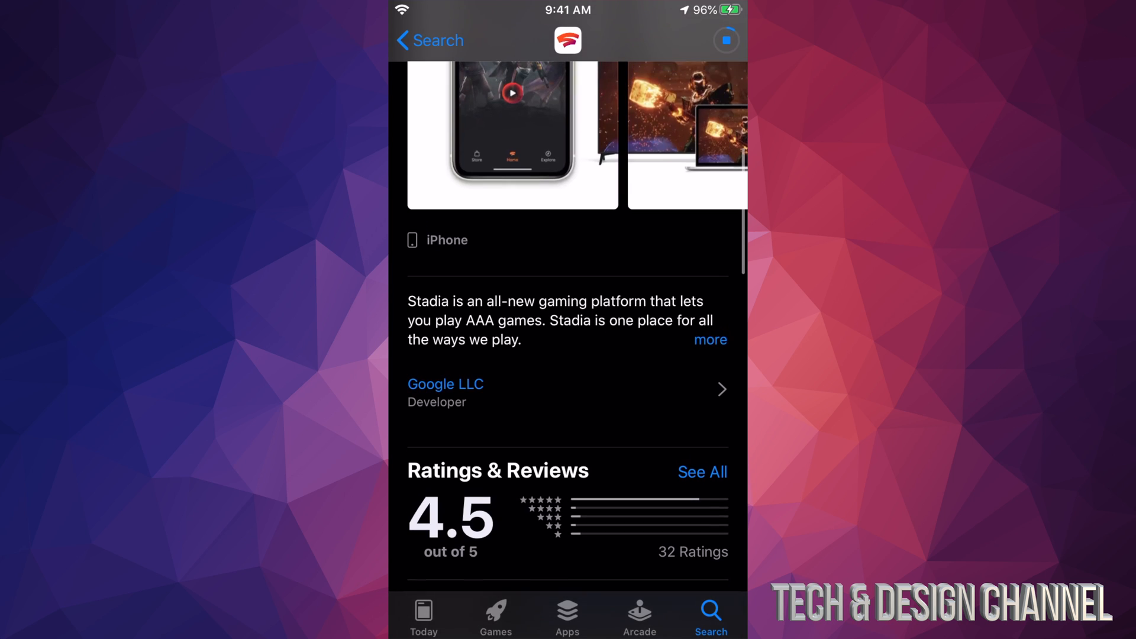
# - Expand Google Stadia's full description and read through it
pyautogui.click(709, 339)
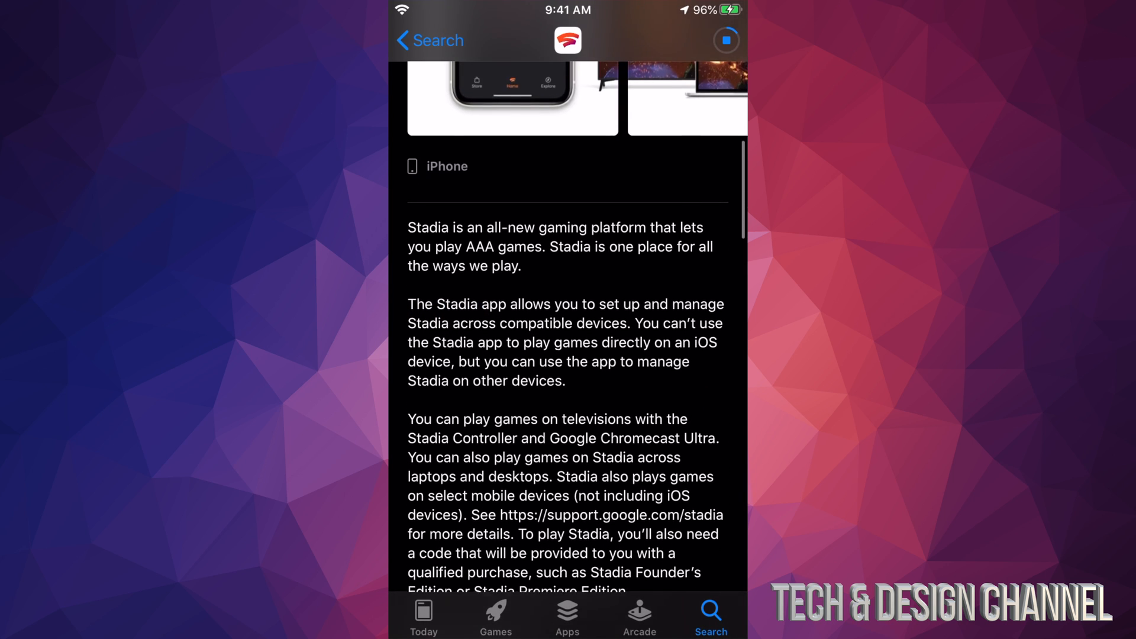
pyautogui.scroll(-3)
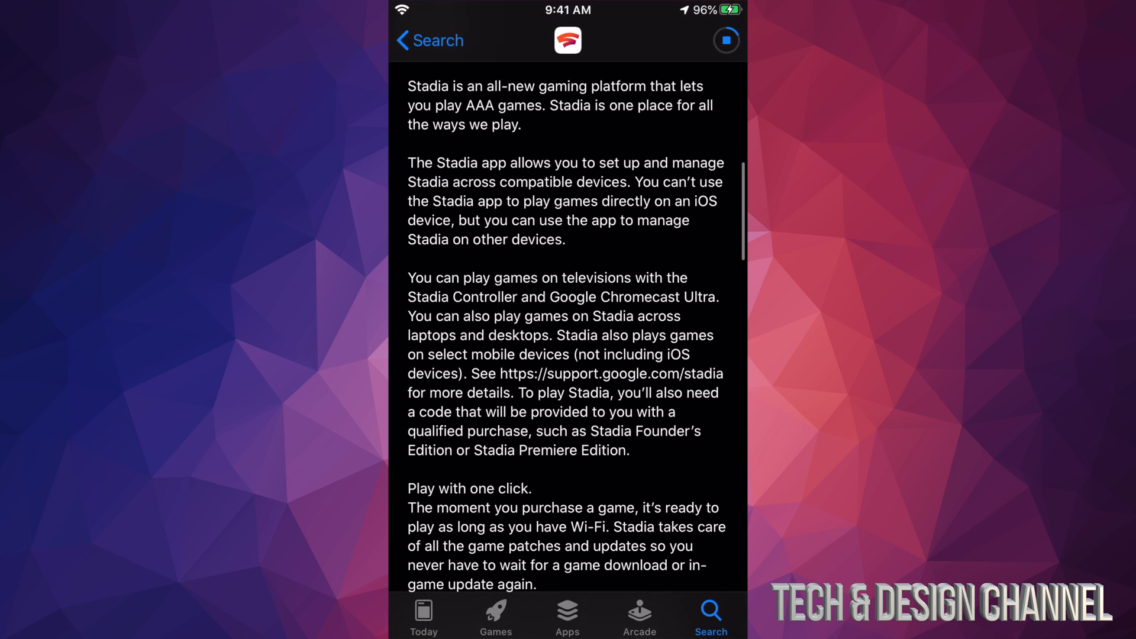
pyautogui.scroll(-3)
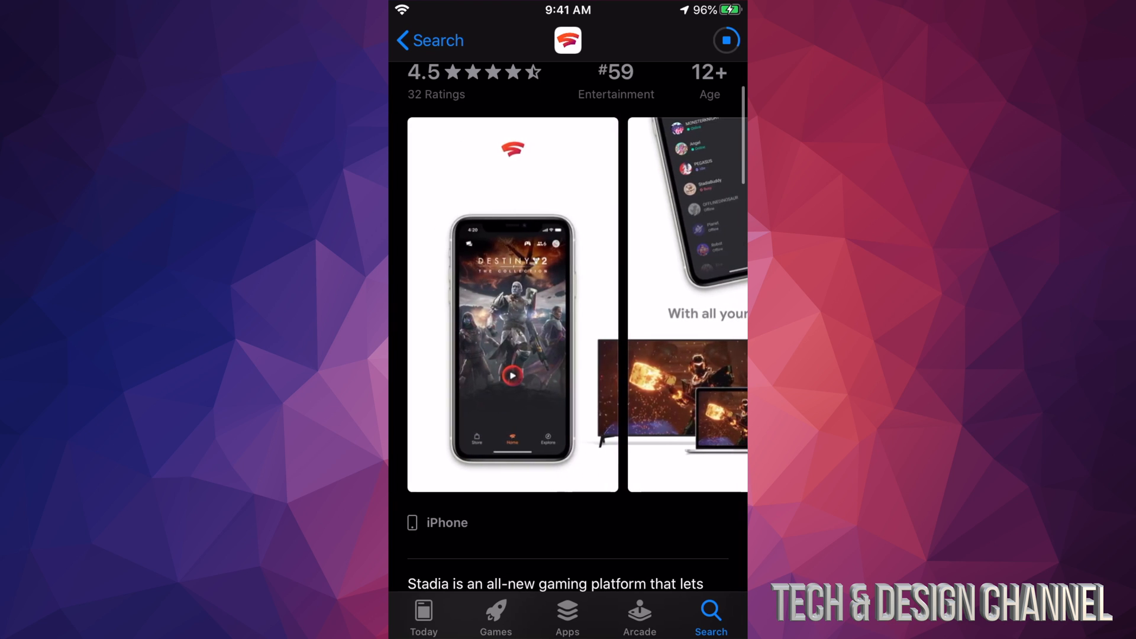
# - Browse Google Stadia's reviews and app information until OPEN appears at the top
pyautogui.scroll(-3)
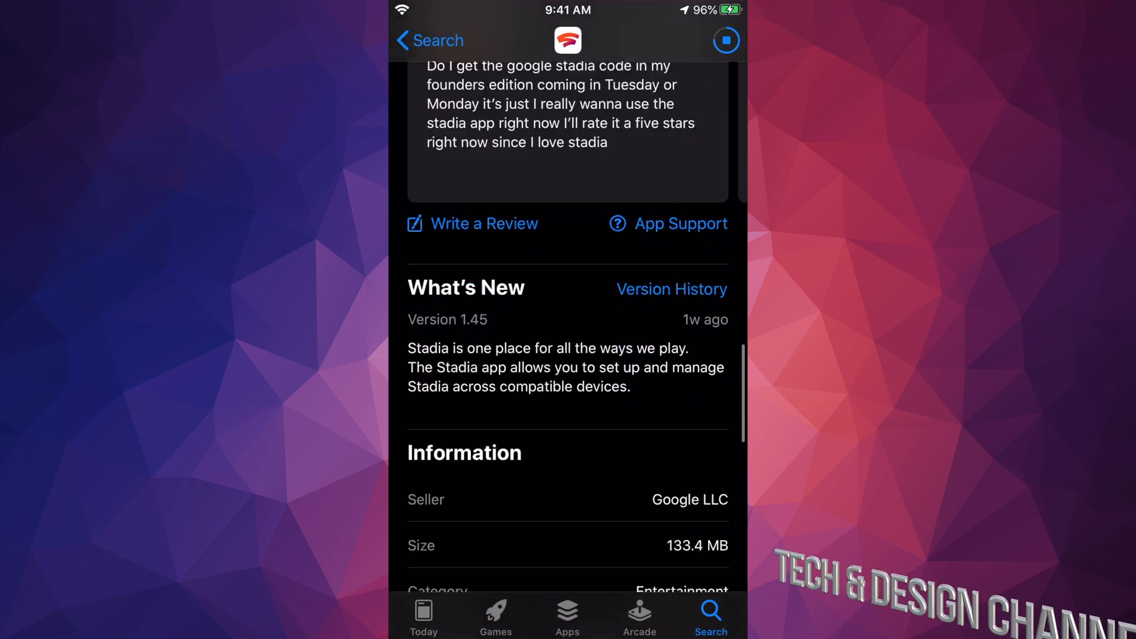
pyautogui.scroll(-3)
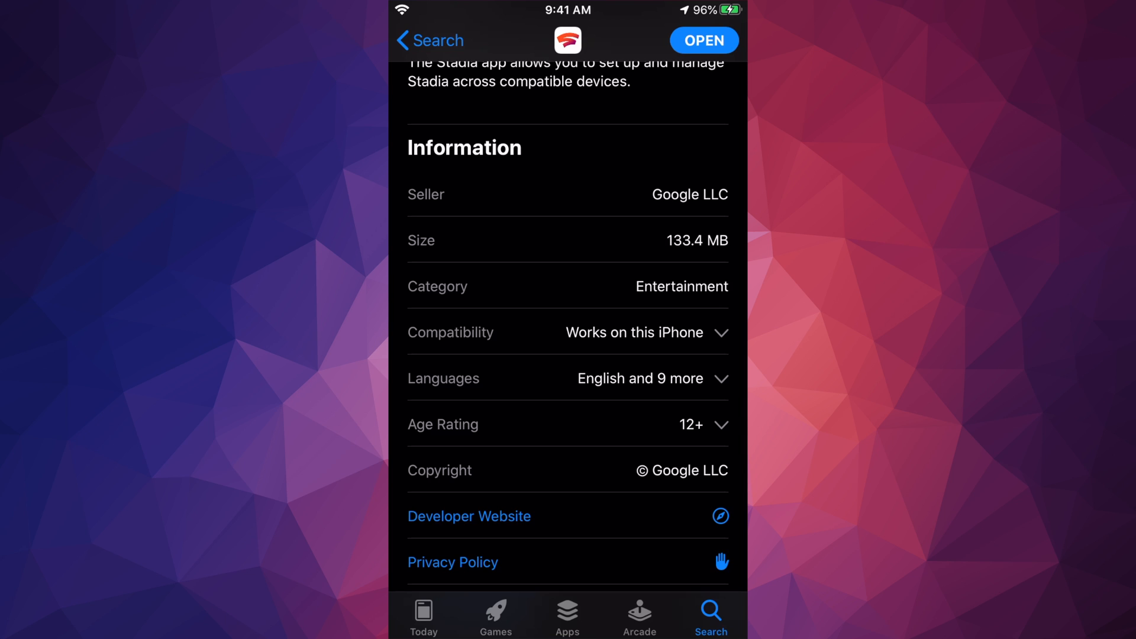
pyautogui.scroll(3)
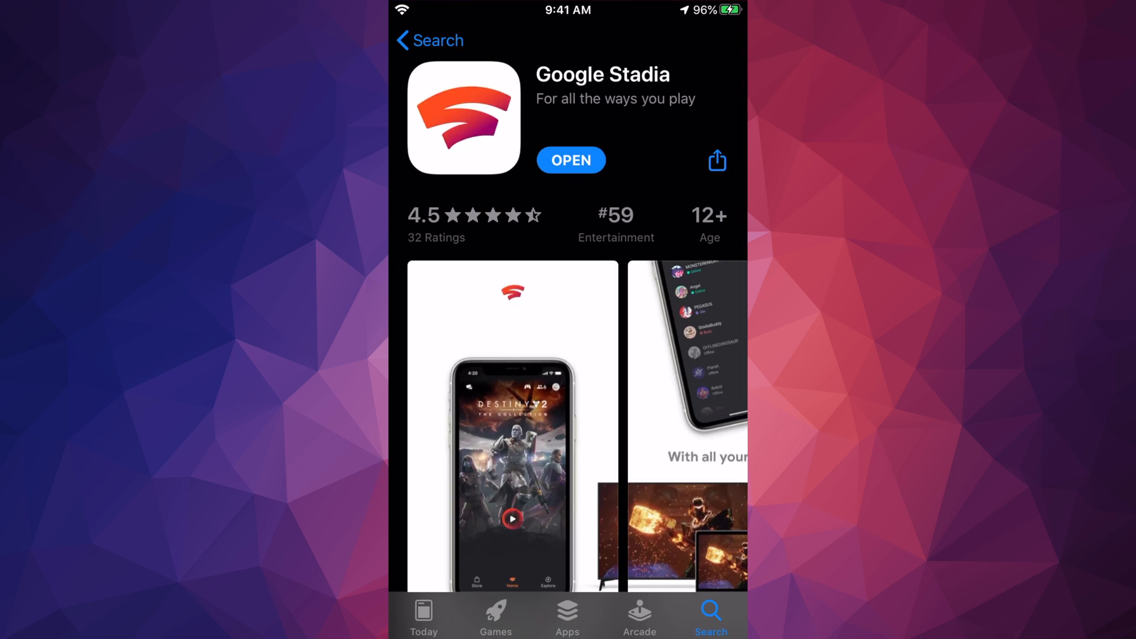
# - Open Stadia, go through Get started, and confirm using the shown Google account
pyautogui.click(570, 160)
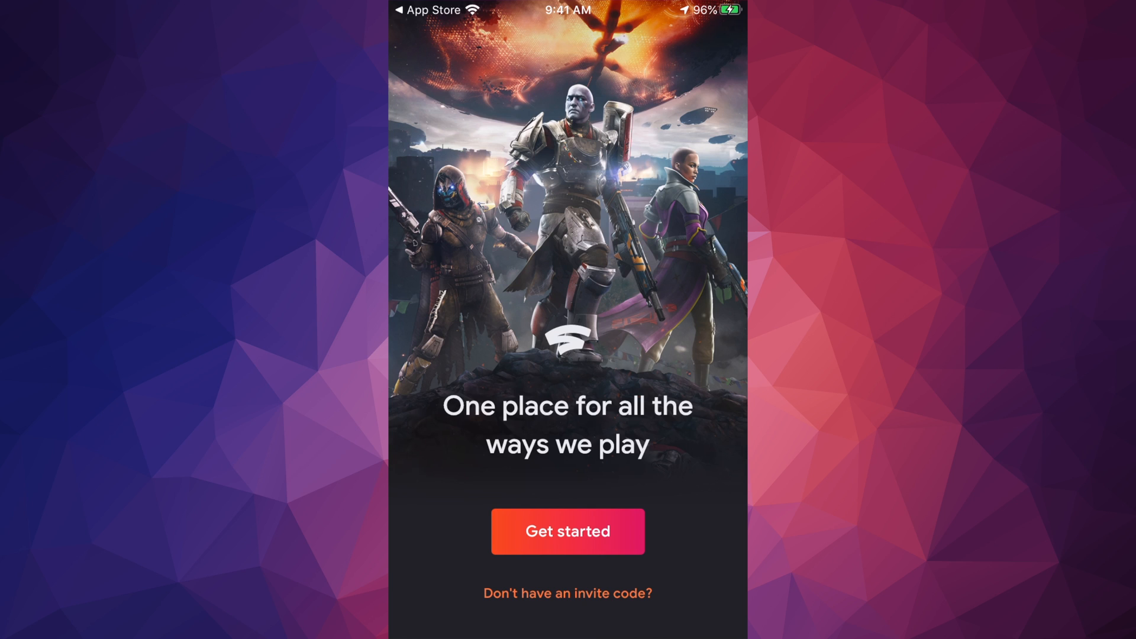
pyautogui.click(567, 531)
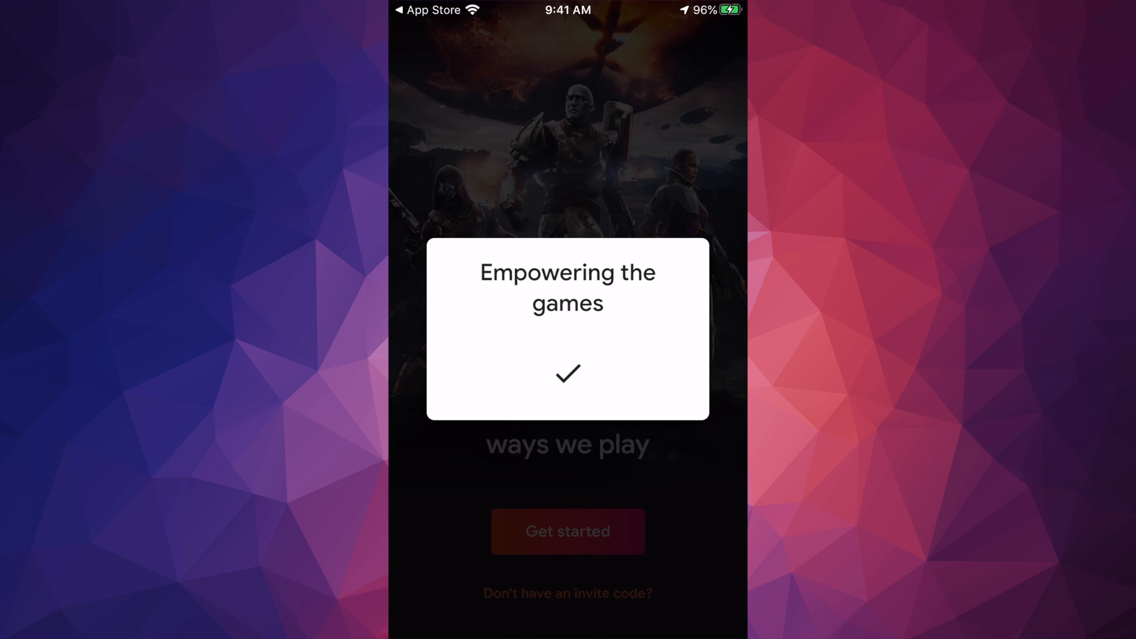
pyautogui.click(568, 531)
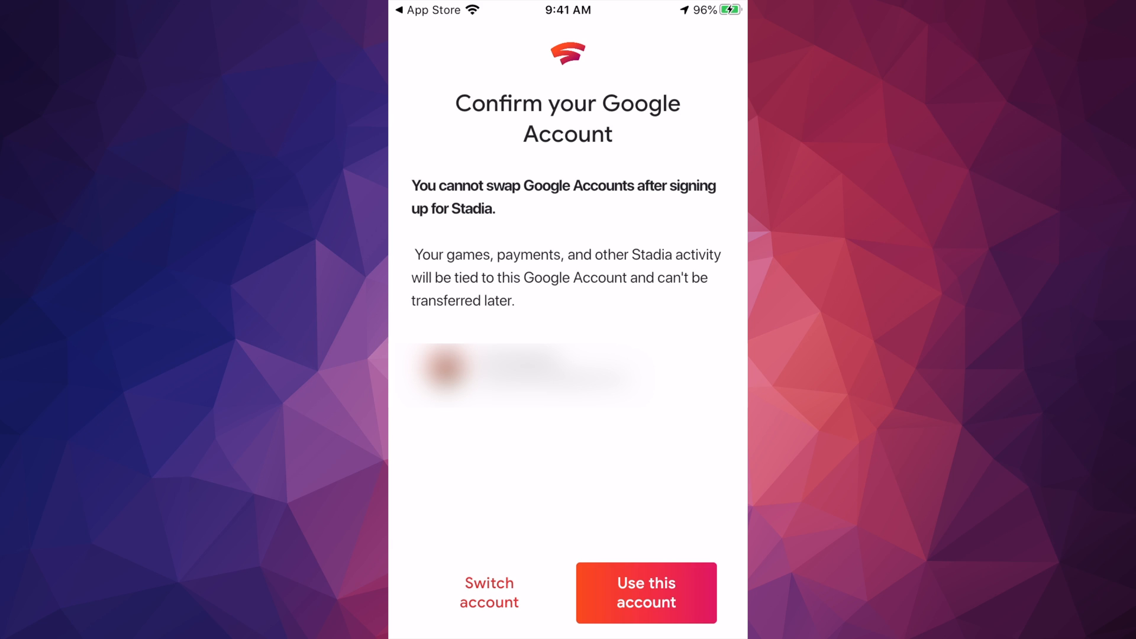
pyautogui.click(645, 593)
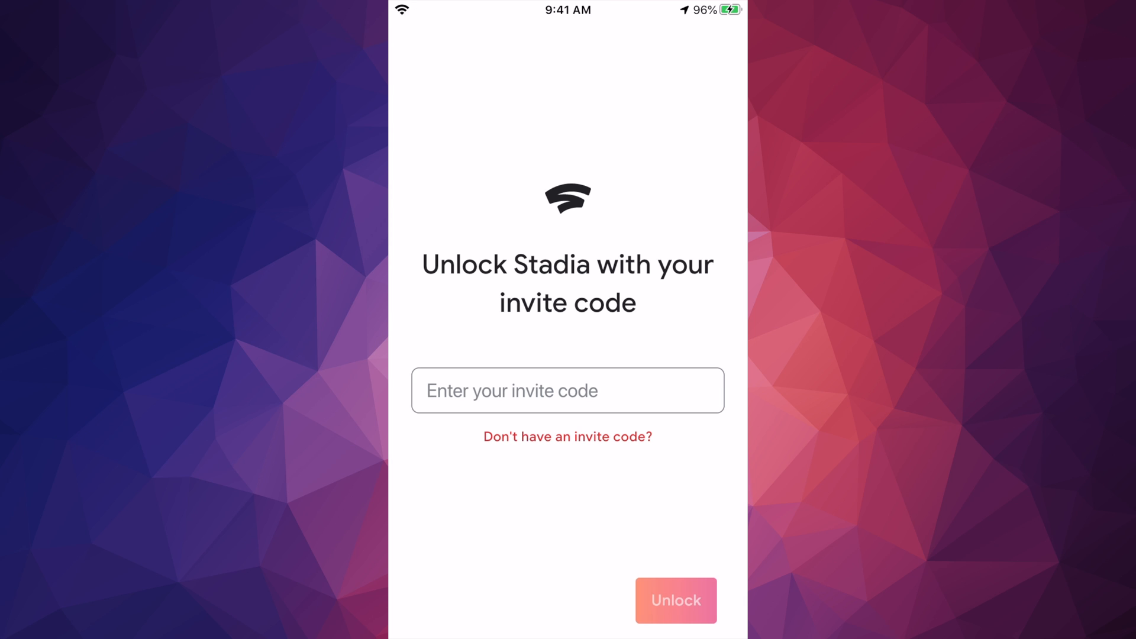
# - Open 'Don't have an invite code?' and scroll through the Join us on Stadia page
pyautogui.click(568, 436)
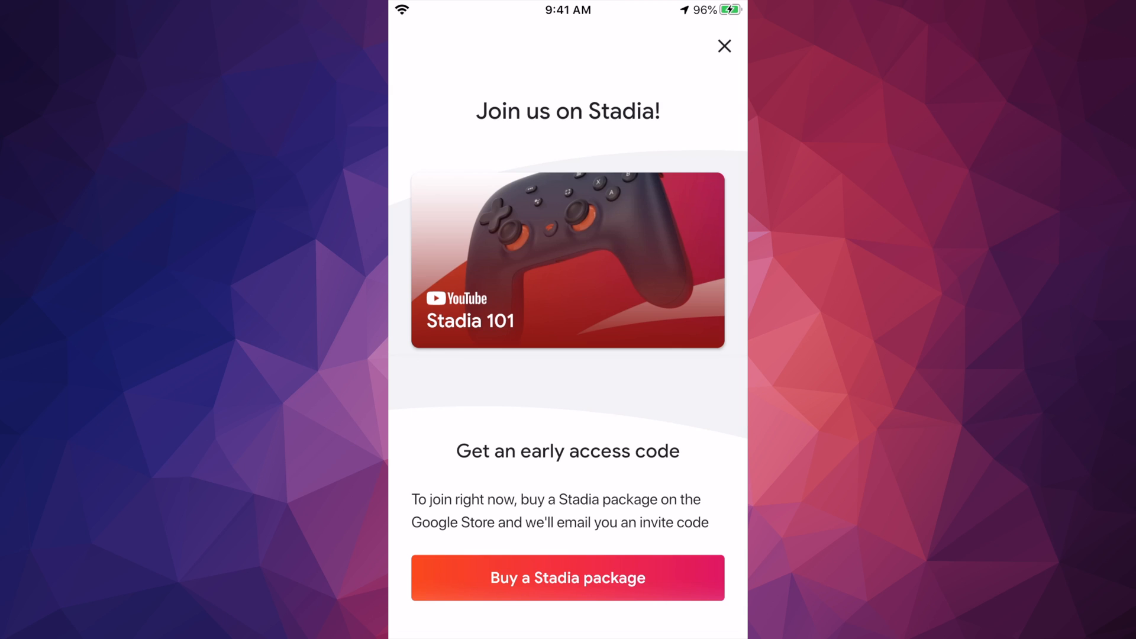
pyautogui.scroll(-3)
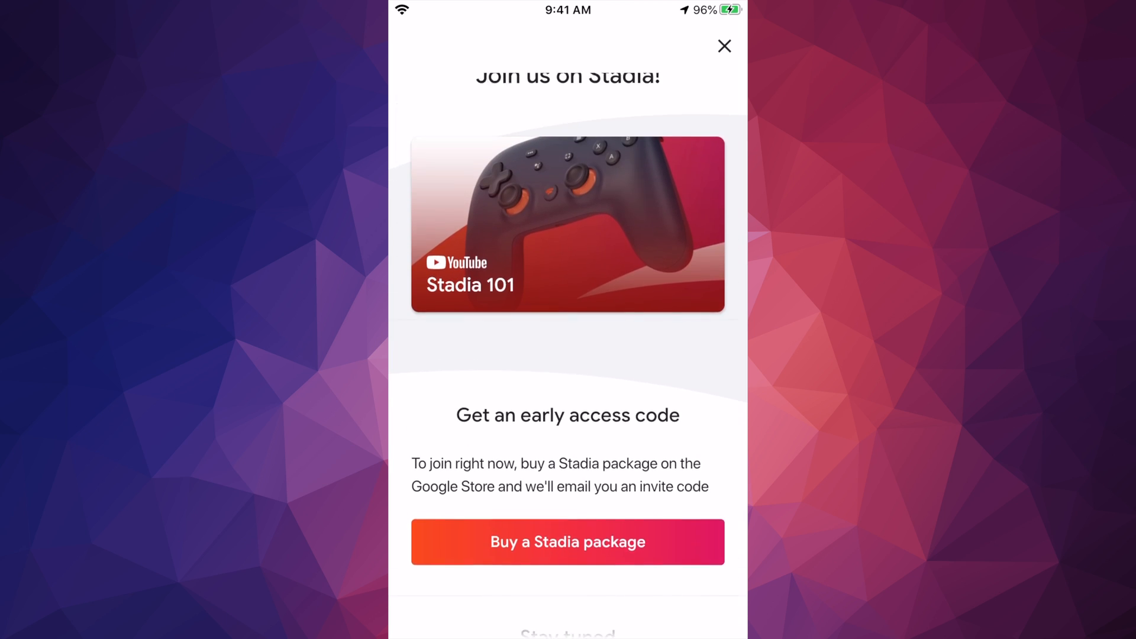
pyautogui.scroll(-3)
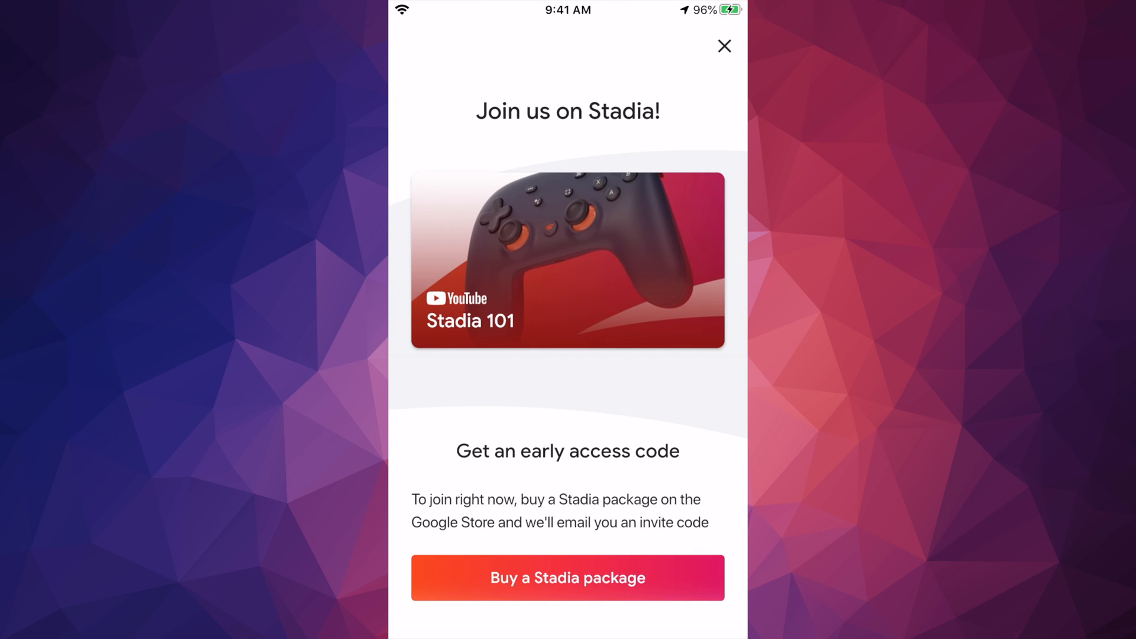
pyautogui.scroll(-3)
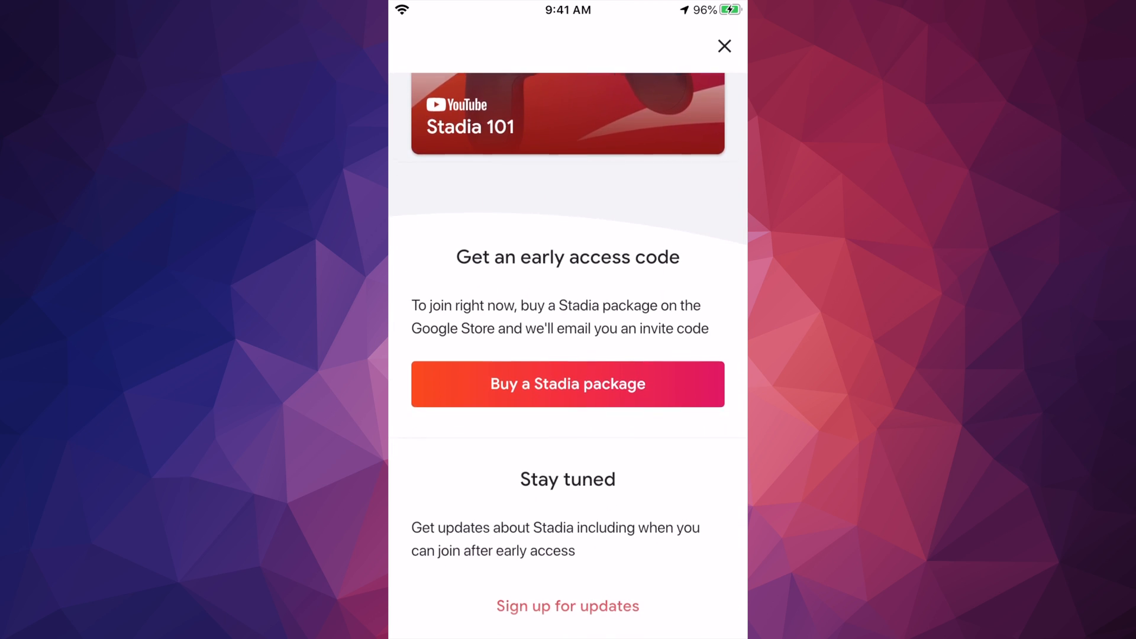
pyautogui.scroll(-3)
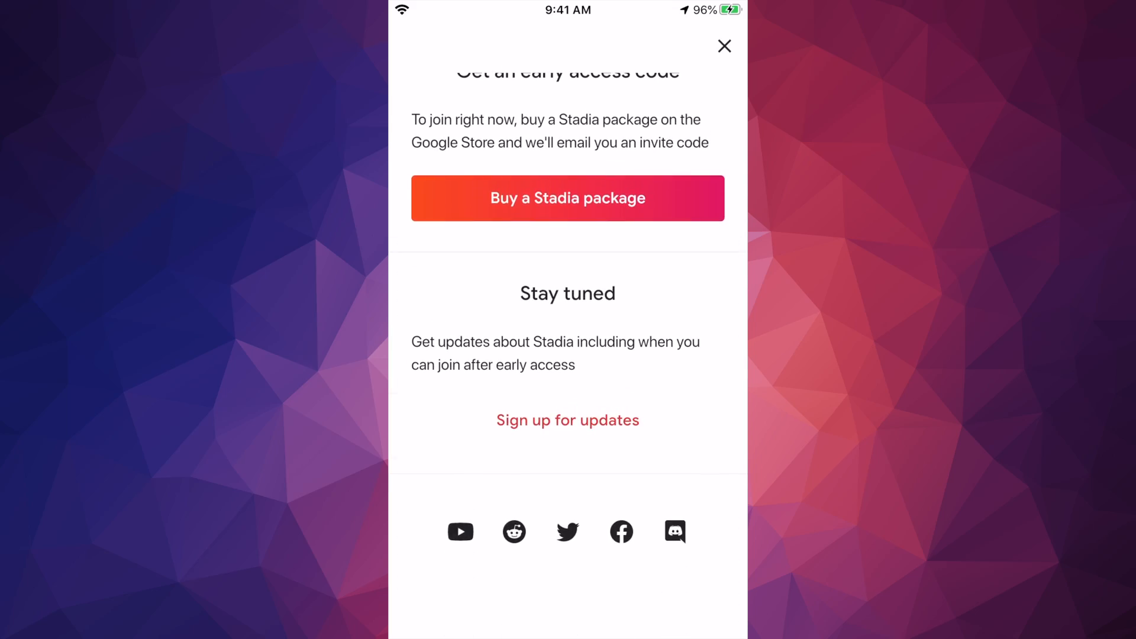